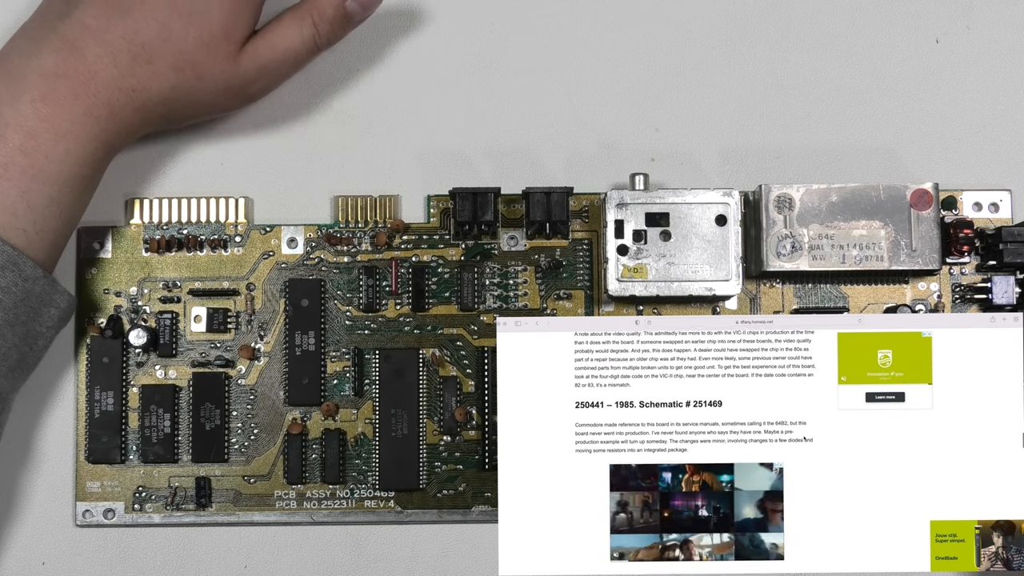
scroll(down, 3)
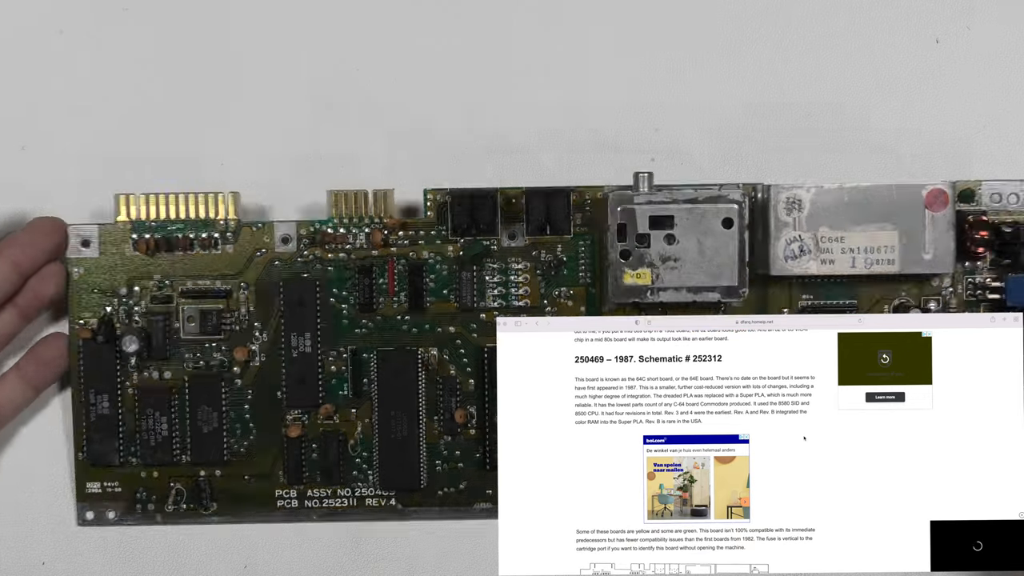